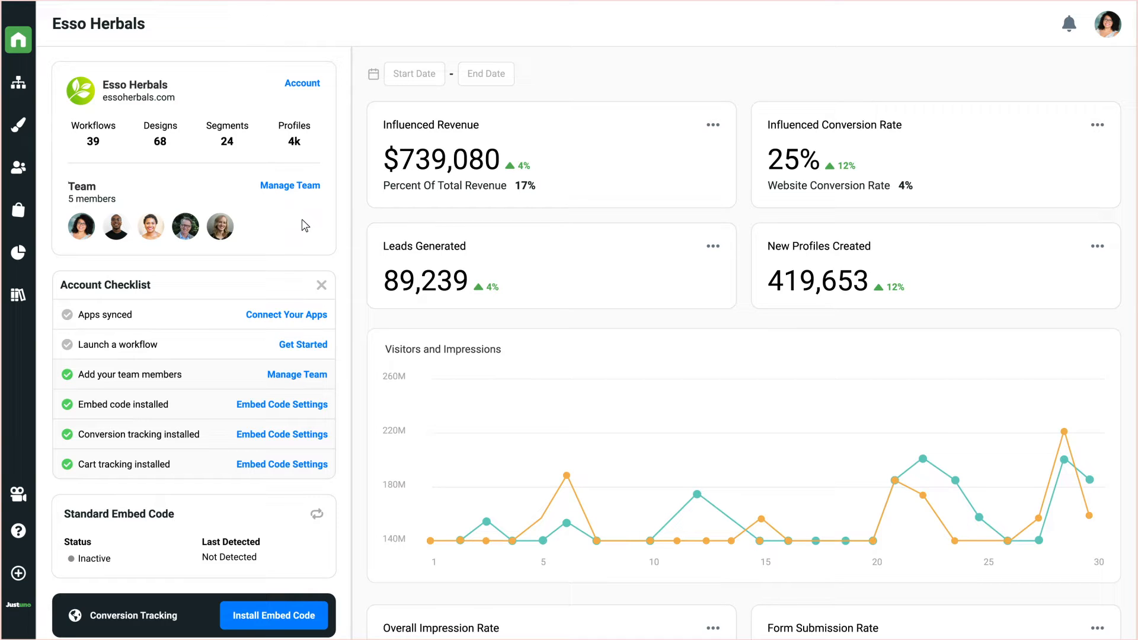
{"action": "mouse_move", "coordinate": [282, 274]}
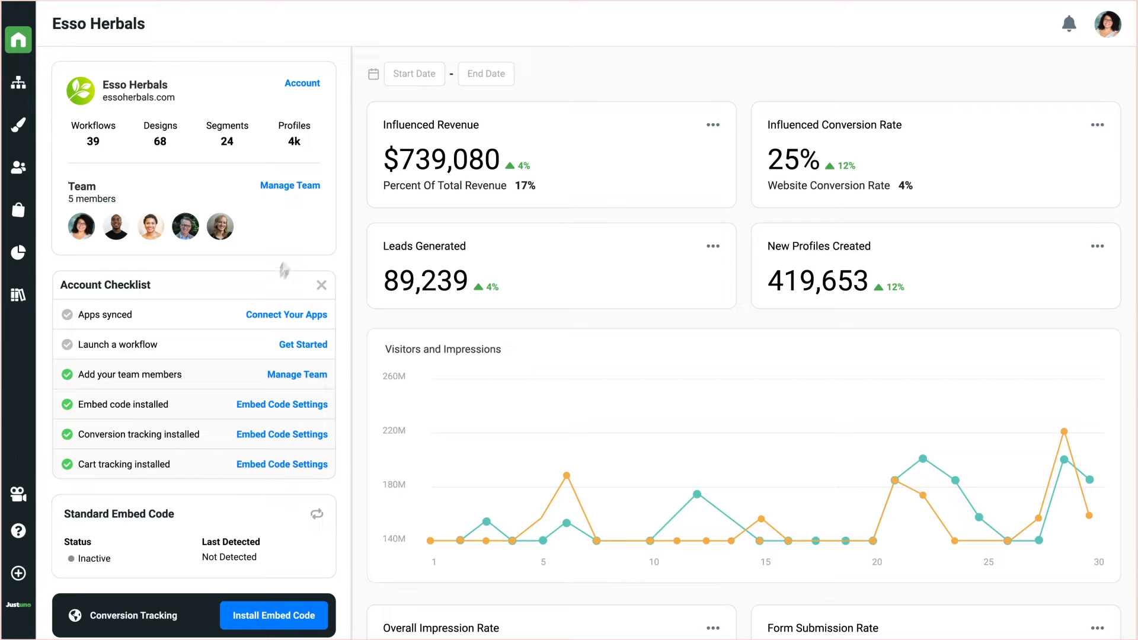
Step: From the dashboard, reach the Apps settings and search the connectable apps for 'shopify'
{"action": "left_click", "coordinate": [286, 314]}
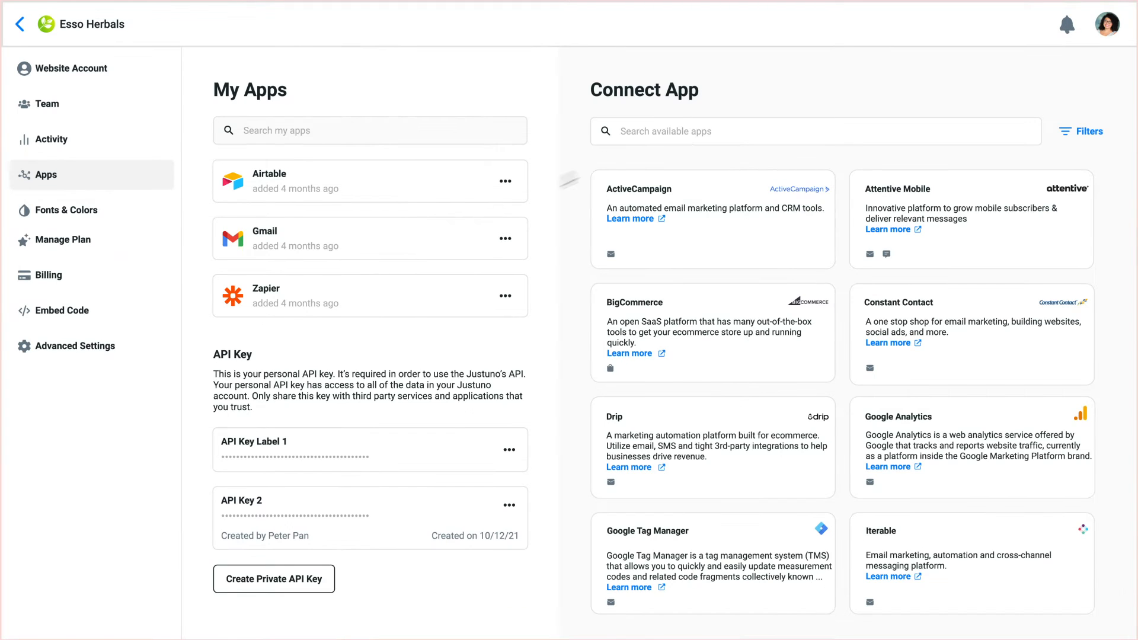
{"action": "type", "text": "shopify"}
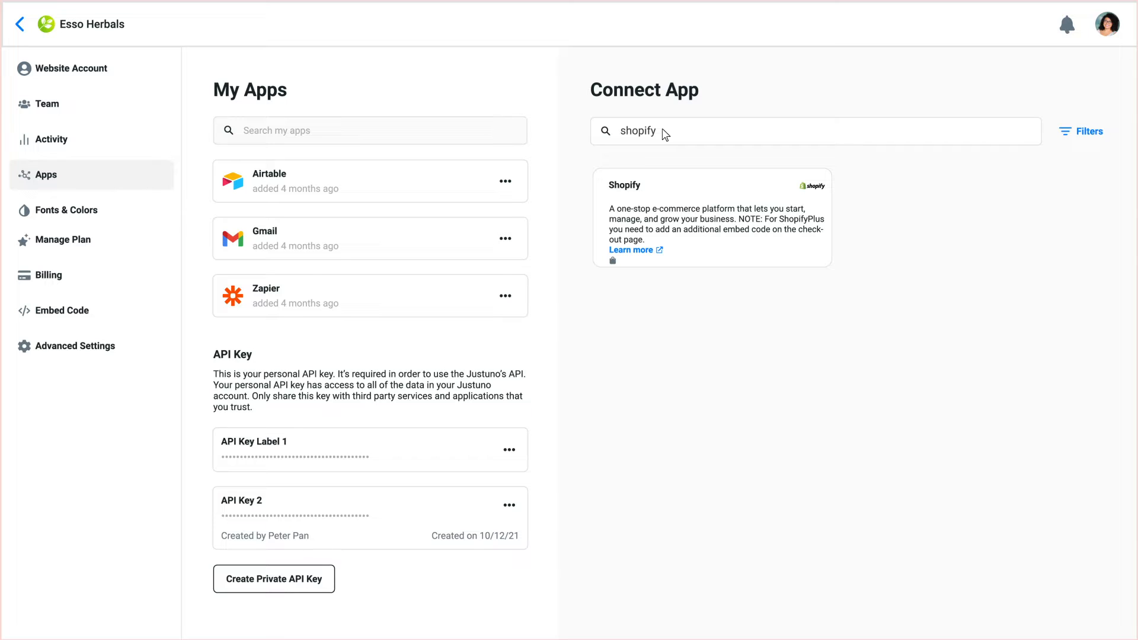
Step: Start the Shopify install, sign in to the store, and install Justuno from its app store listing
{"action": "left_click", "coordinate": [710, 218]}
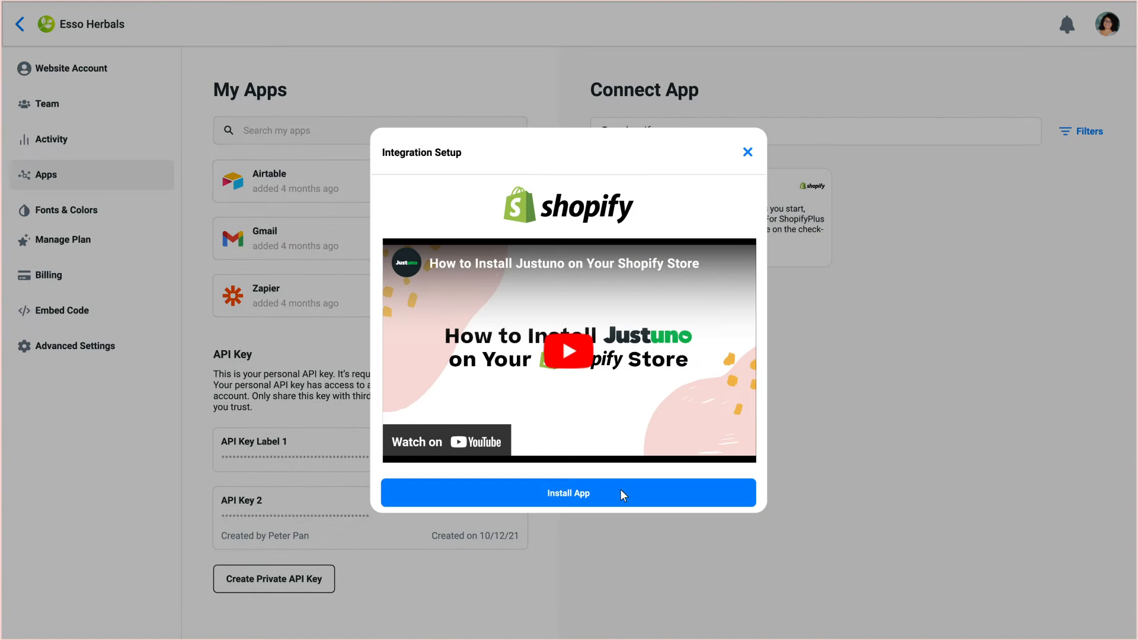
{"action": "left_click", "coordinate": [568, 493]}
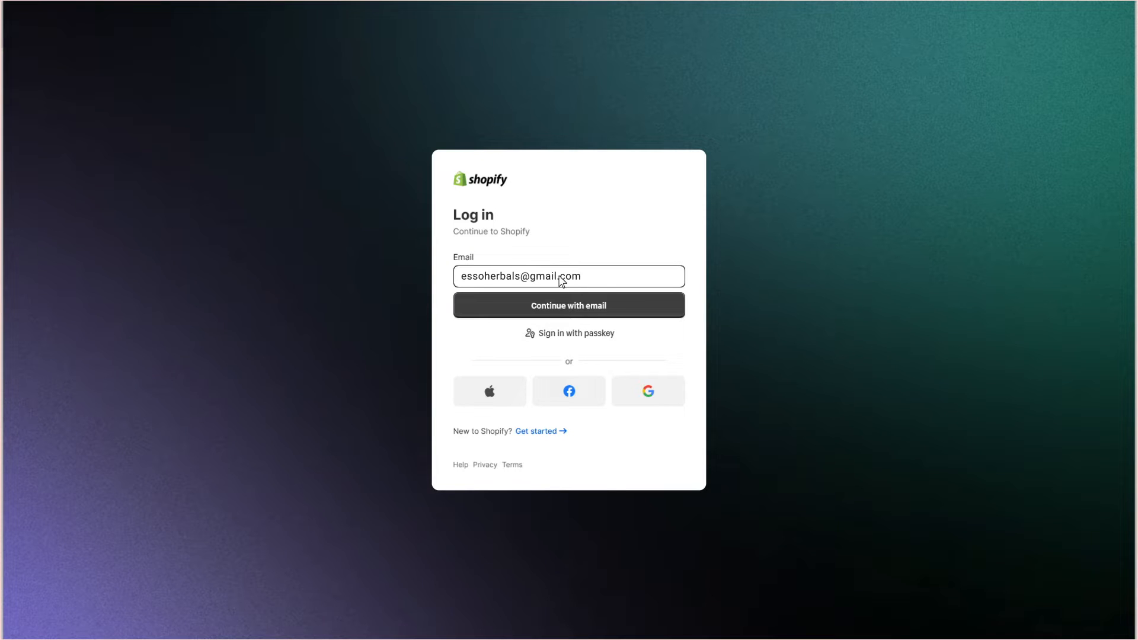
{"action": "left_click", "coordinate": [568, 305]}
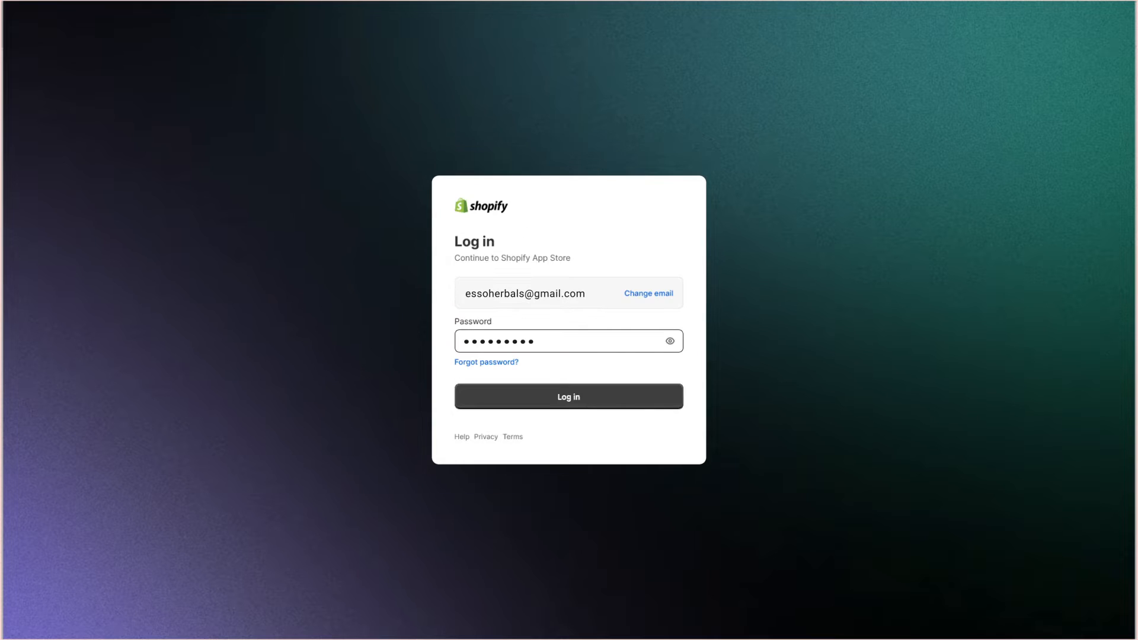
{"action": "left_click", "coordinate": [568, 396]}
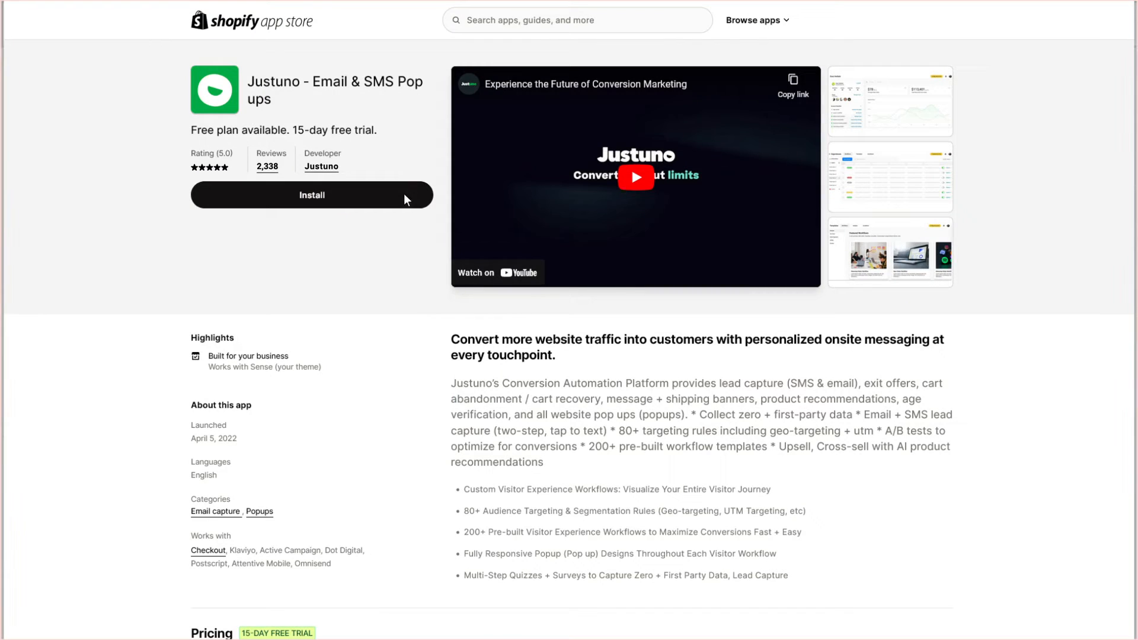
{"action": "left_click", "coordinate": [312, 194]}
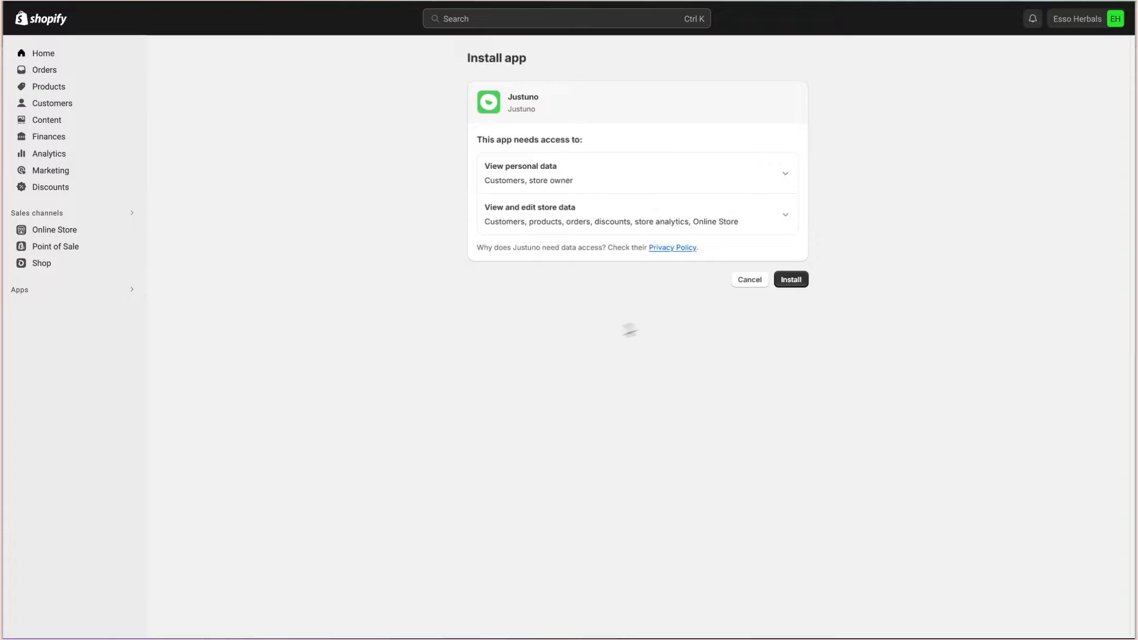
{"action": "left_click", "coordinate": [789, 279]}
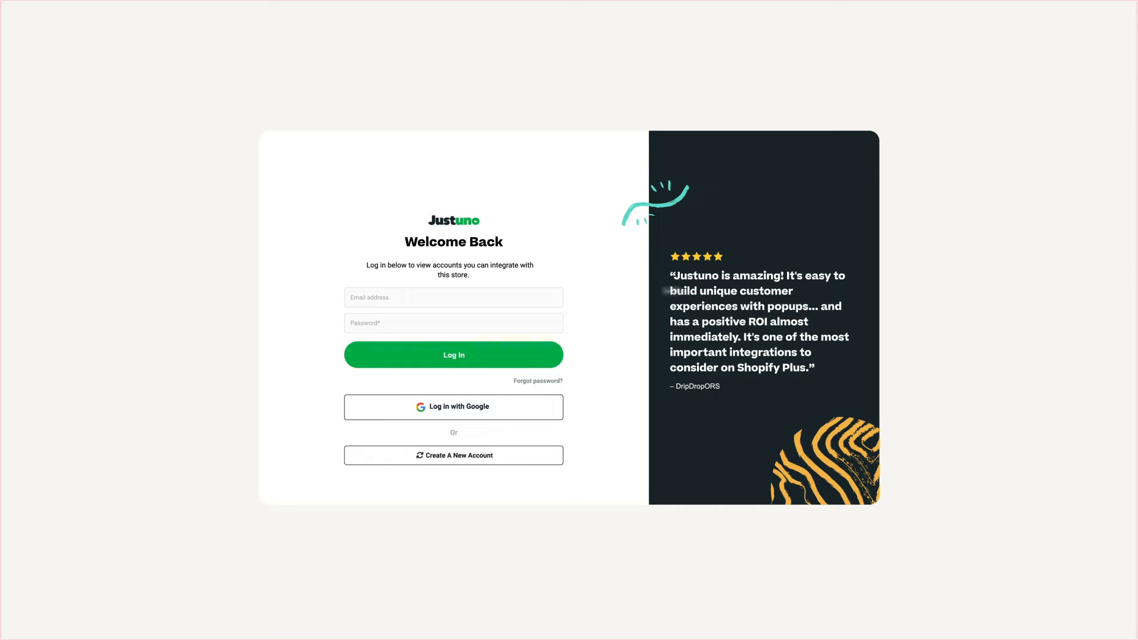
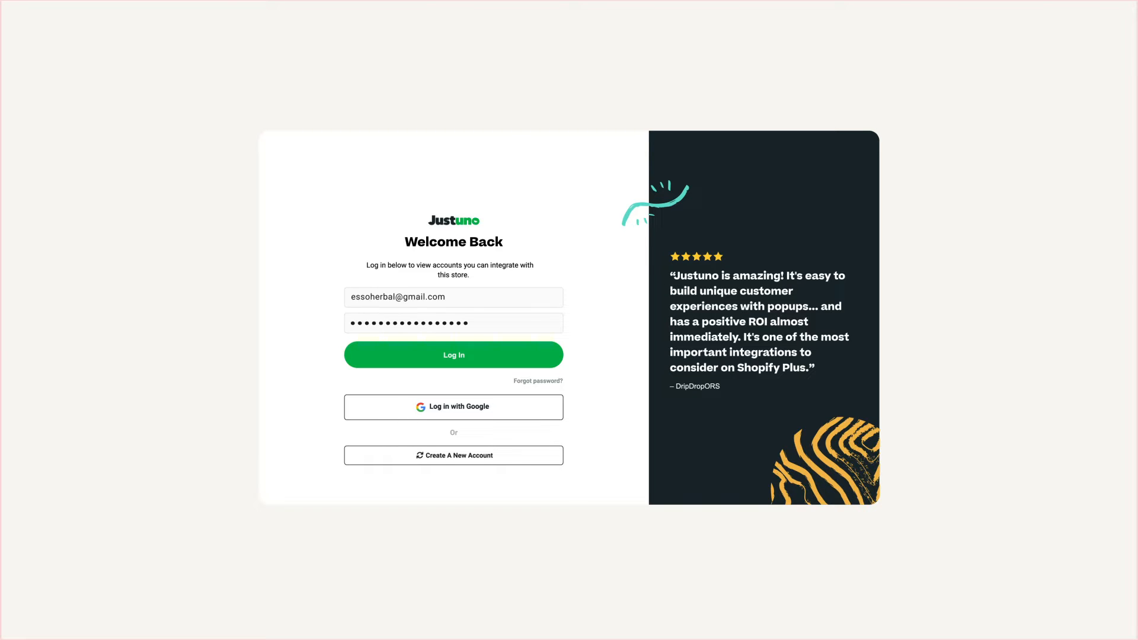
{"action": "left_click", "coordinate": [453, 355]}
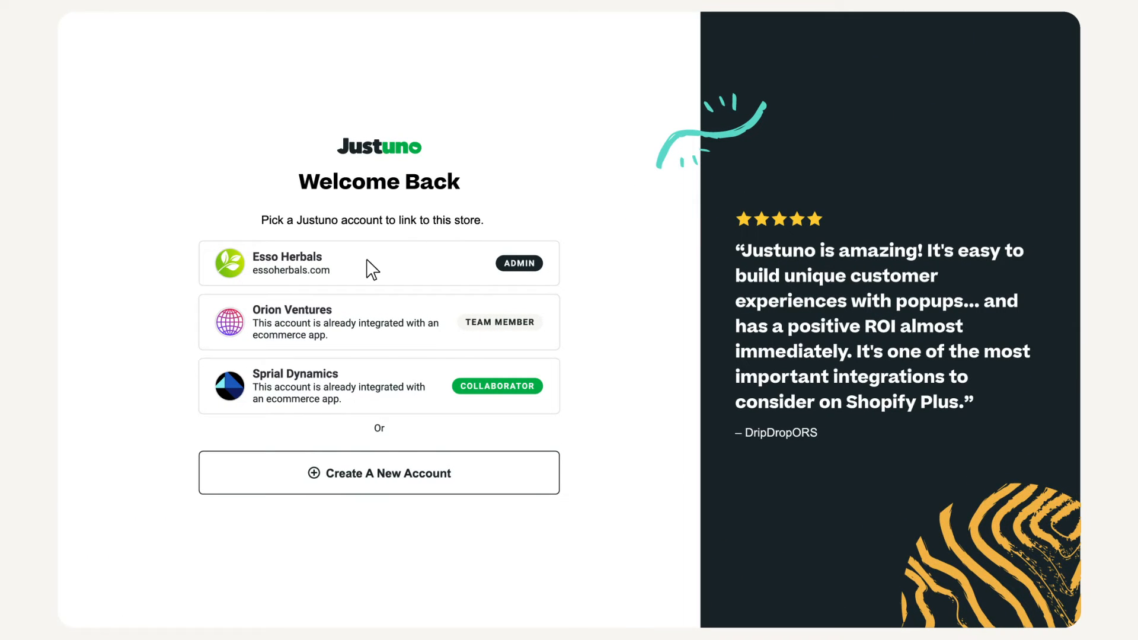
{"action": "left_click", "coordinate": [378, 263]}
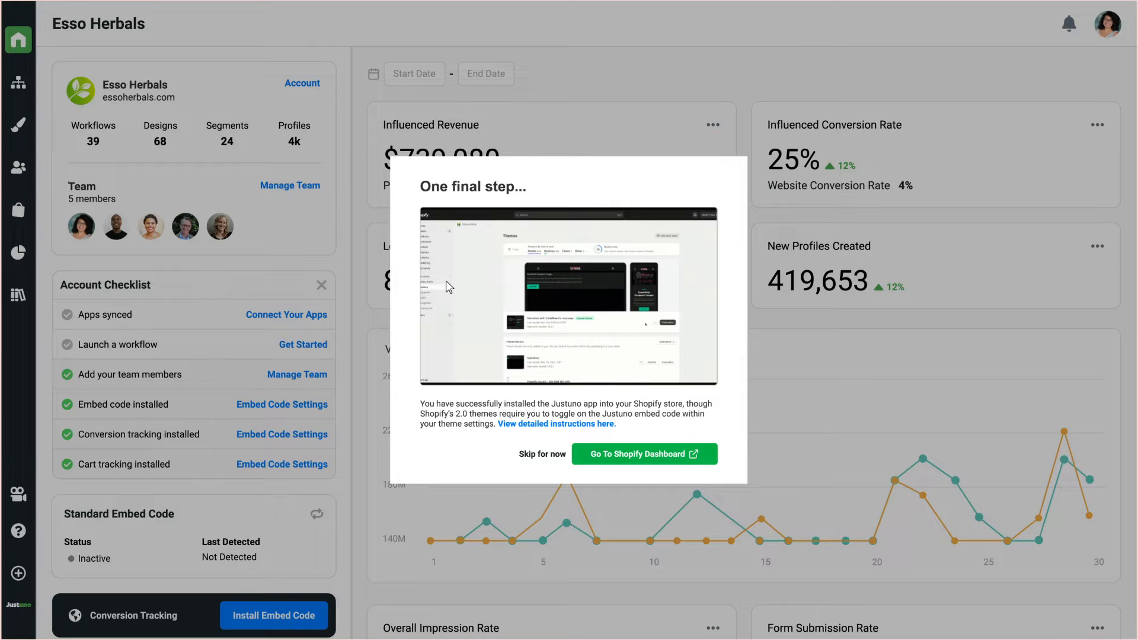
Step: In the Shopify admin, customize the current theme and enable the Justuno app embed
{"action": "left_click", "coordinate": [642, 454]}
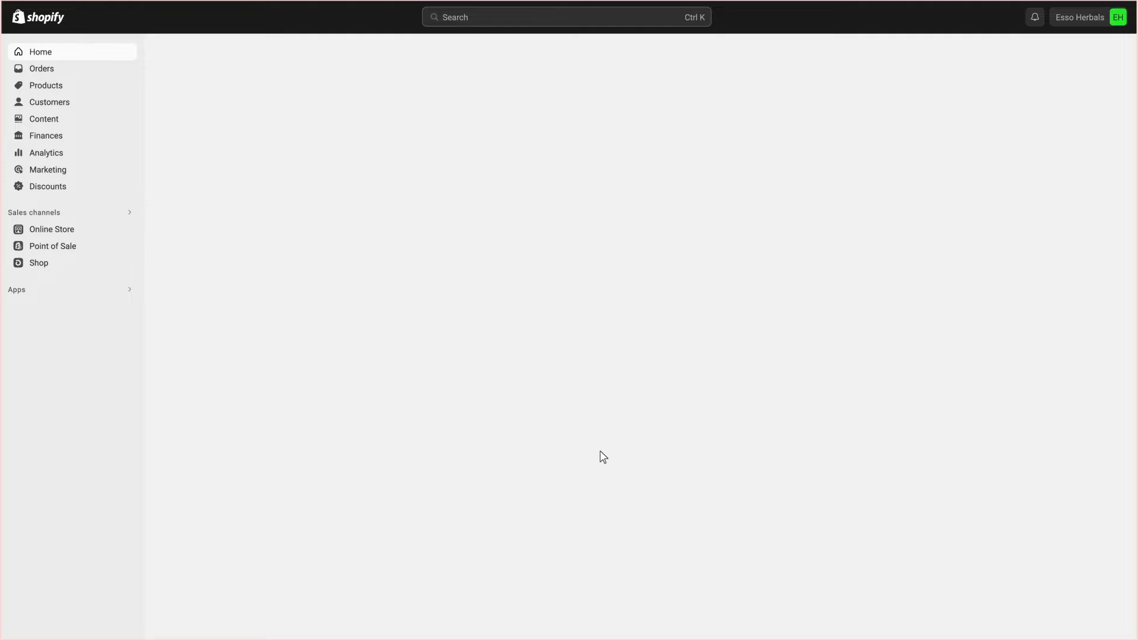
{"action": "left_click", "coordinate": [51, 229]}
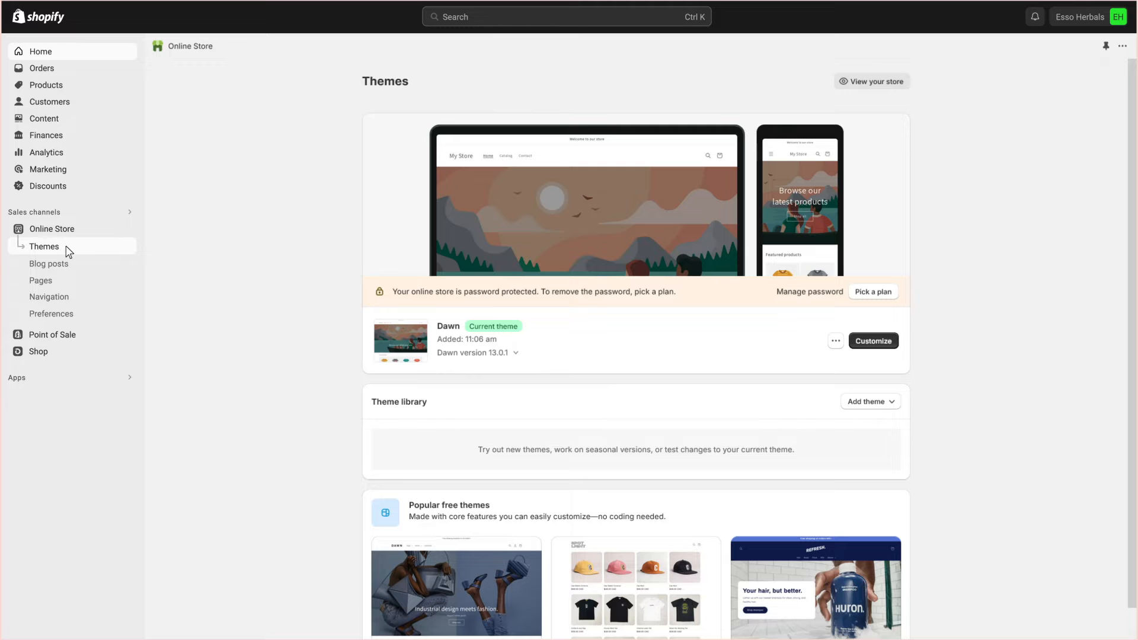
{"action": "left_click", "coordinate": [874, 341]}
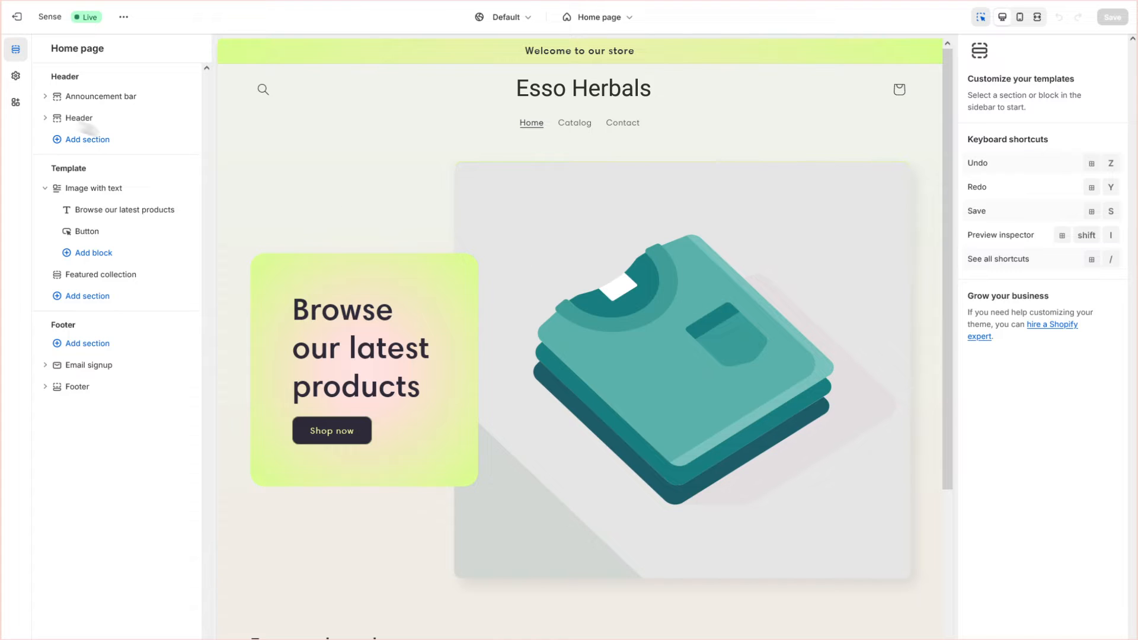
{"action": "left_click", "coordinate": [15, 102]}
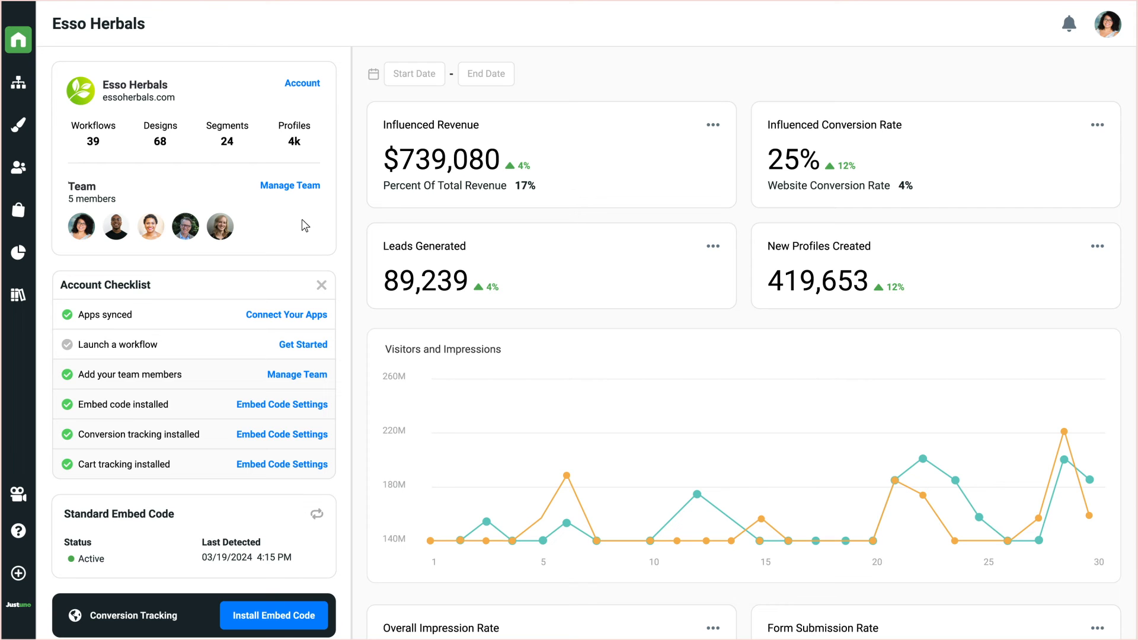
Step: Filter design templates to Personalization, preview the Skincare Quiz Landing Page, and browse the asset library
{"action": "left_click", "coordinate": [18, 295]}
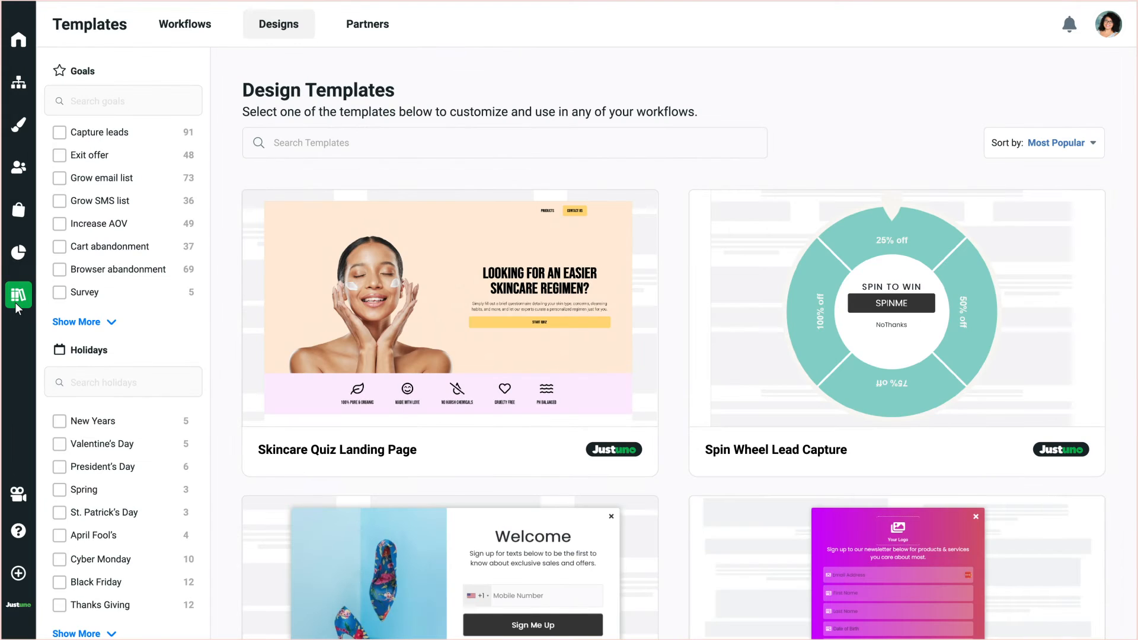
{"action": "left_click", "coordinate": [76, 321]}
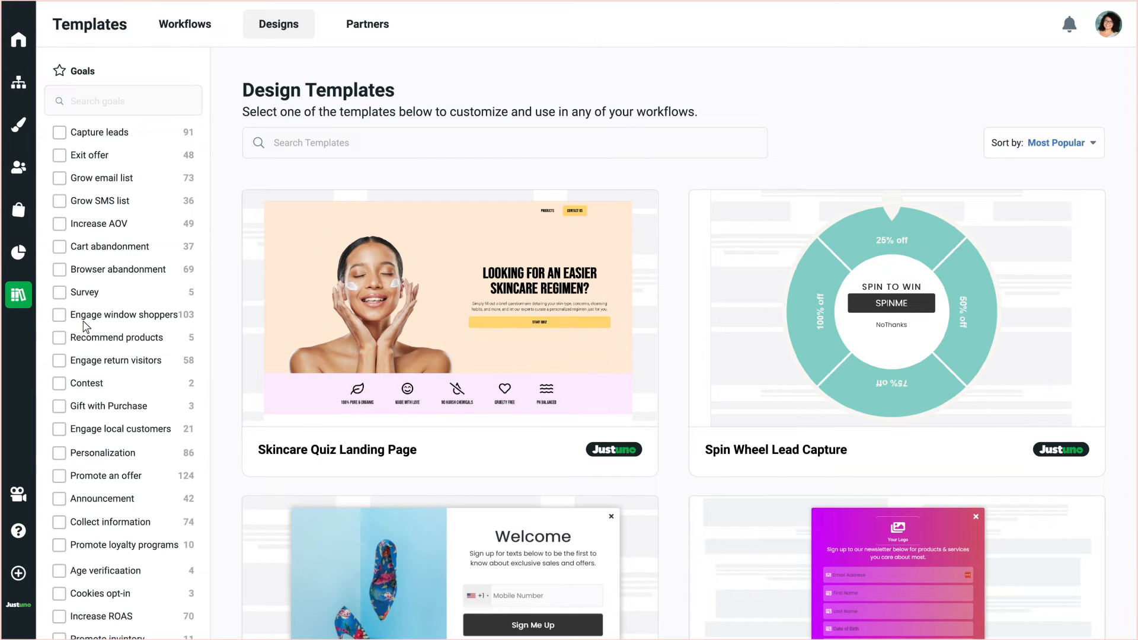
{"action": "left_click", "coordinate": [60, 272]}
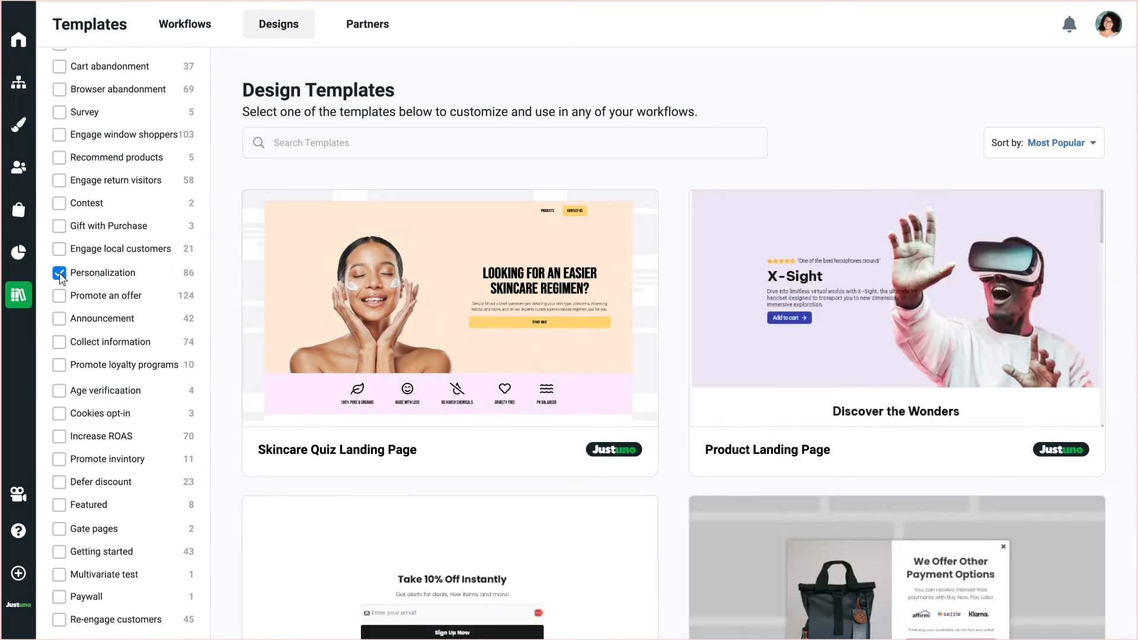
{"action": "left_click", "coordinate": [450, 309]}
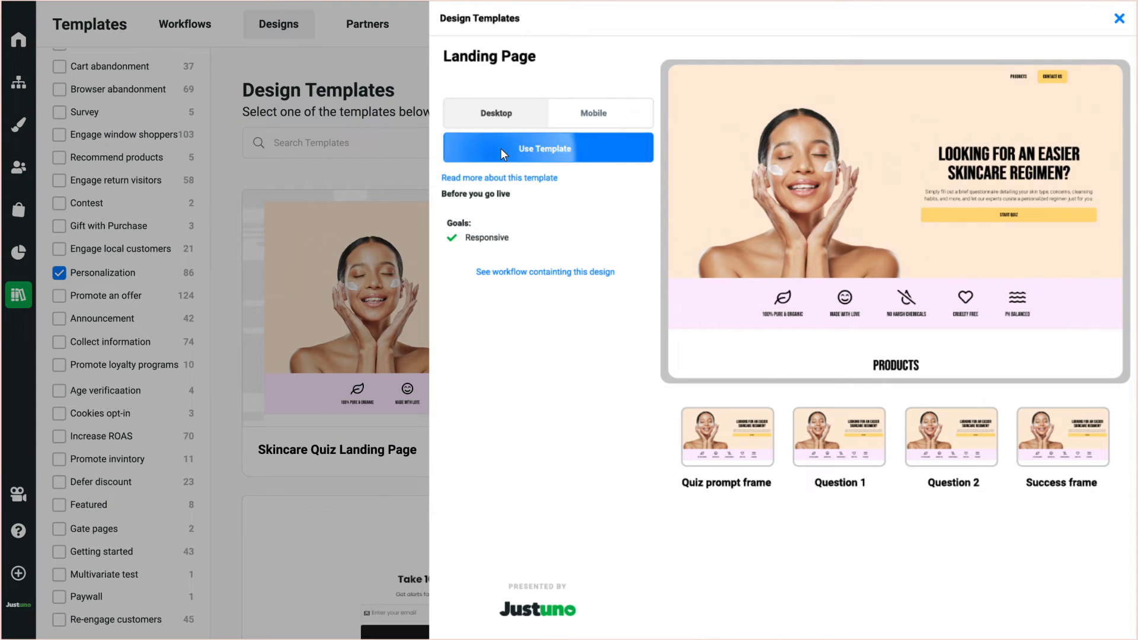
{"action": "left_click", "coordinate": [547, 148]}
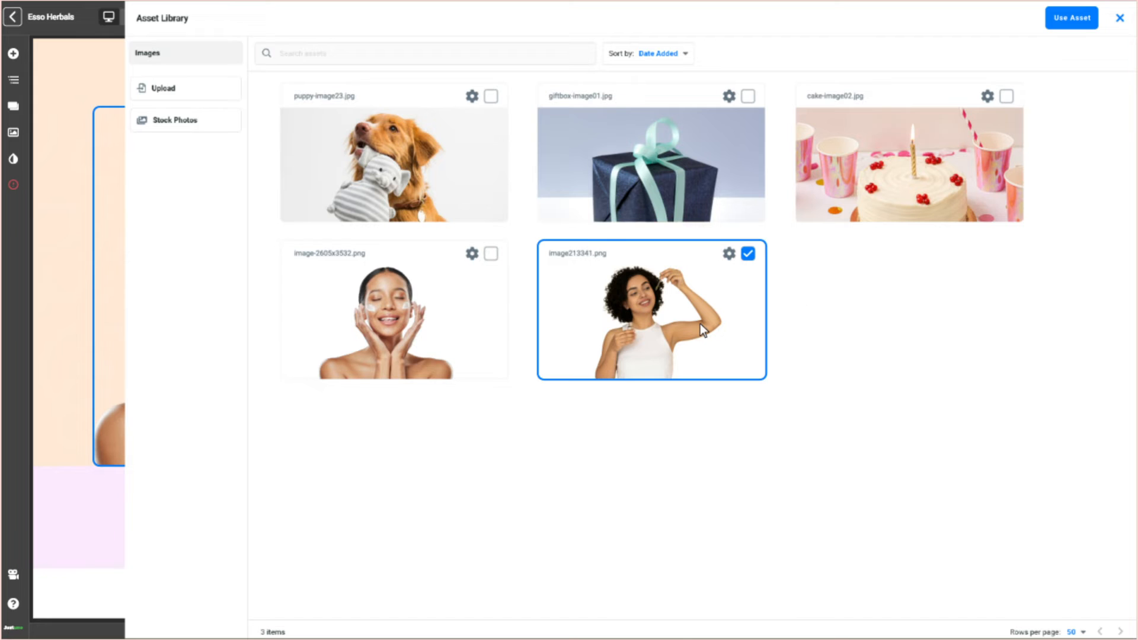
{"action": "left_click", "coordinate": [1069, 16]}
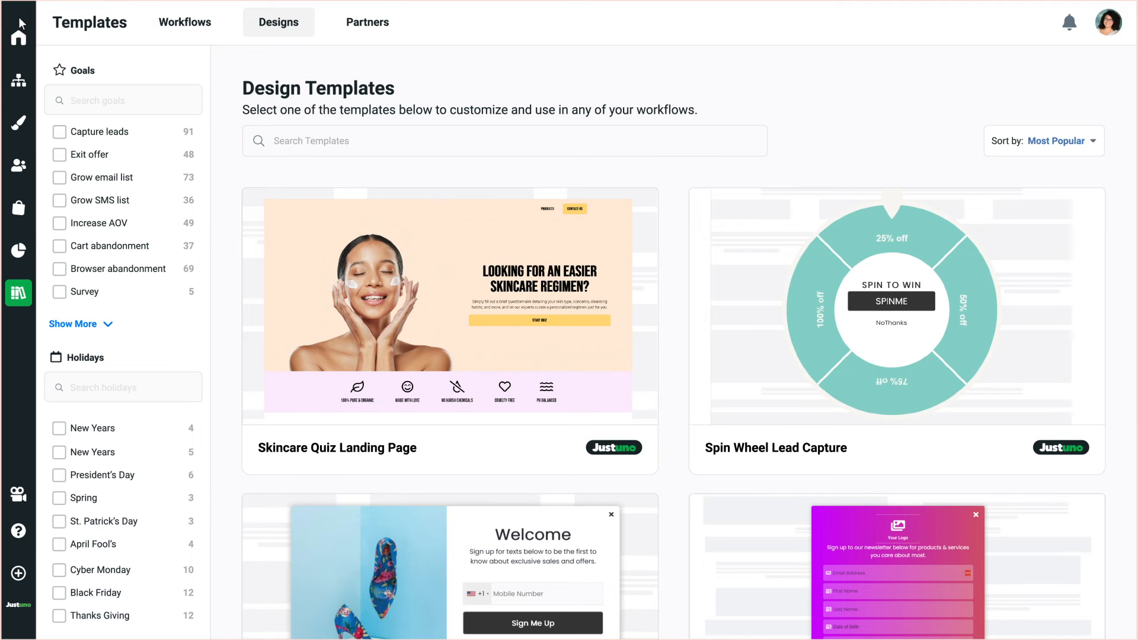
Step: Start a New Visitors workflow, add a 10-second Time Spent filter to enrollment, and save the Design step
{"action": "left_click", "coordinate": [185, 21]}
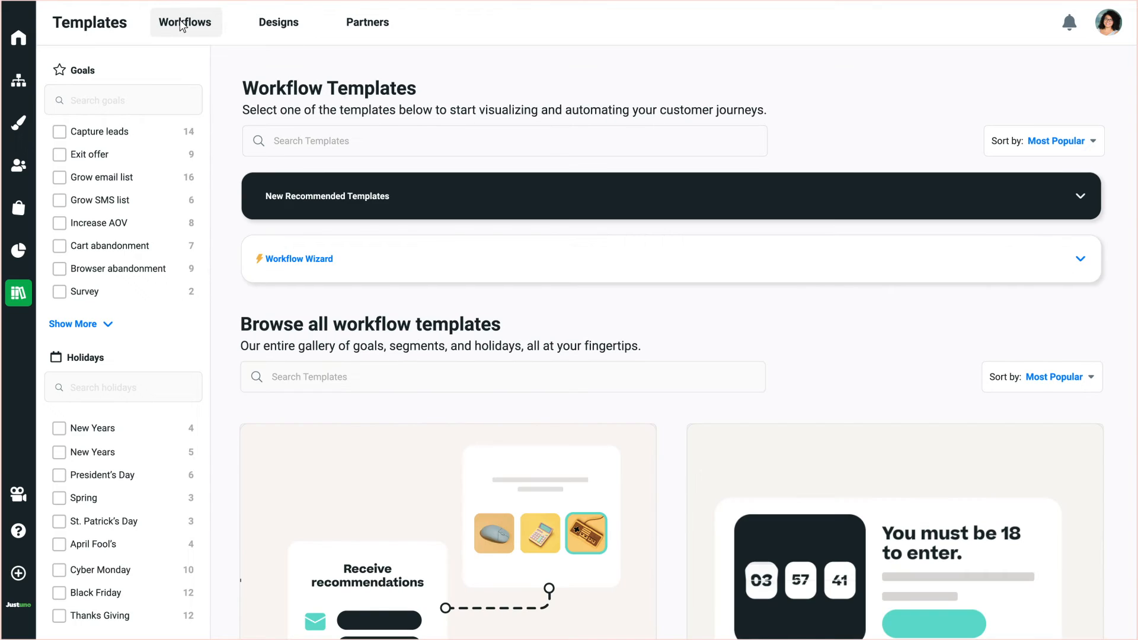
{"action": "scroll", "scroll_direction": "down", "scroll_amount": 3}
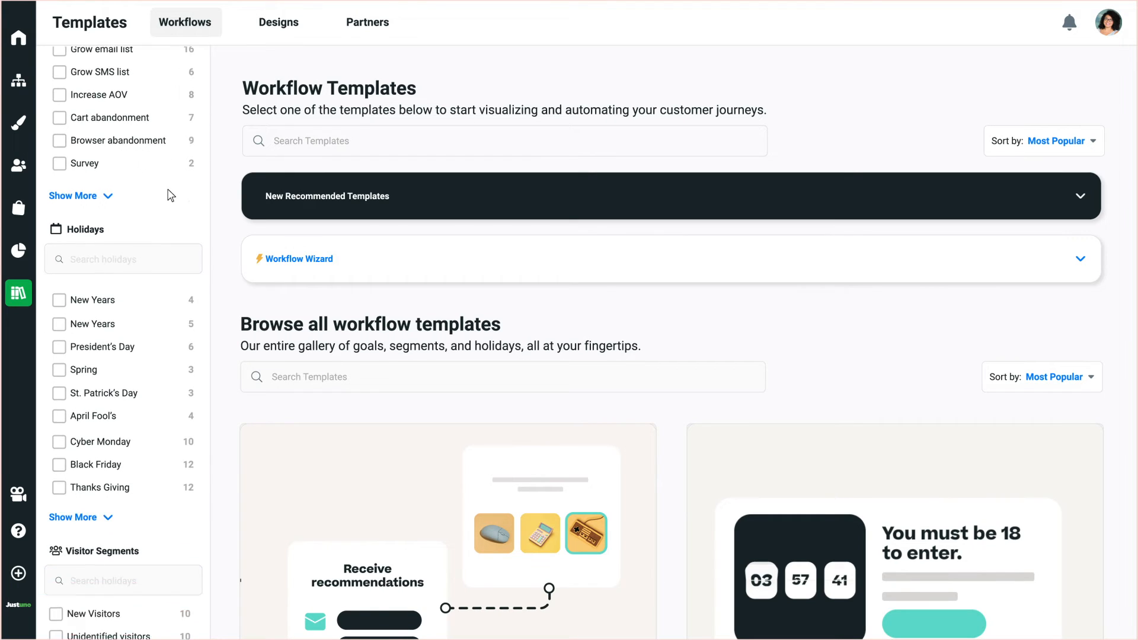
{"action": "left_click", "coordinate": [58, 514]}
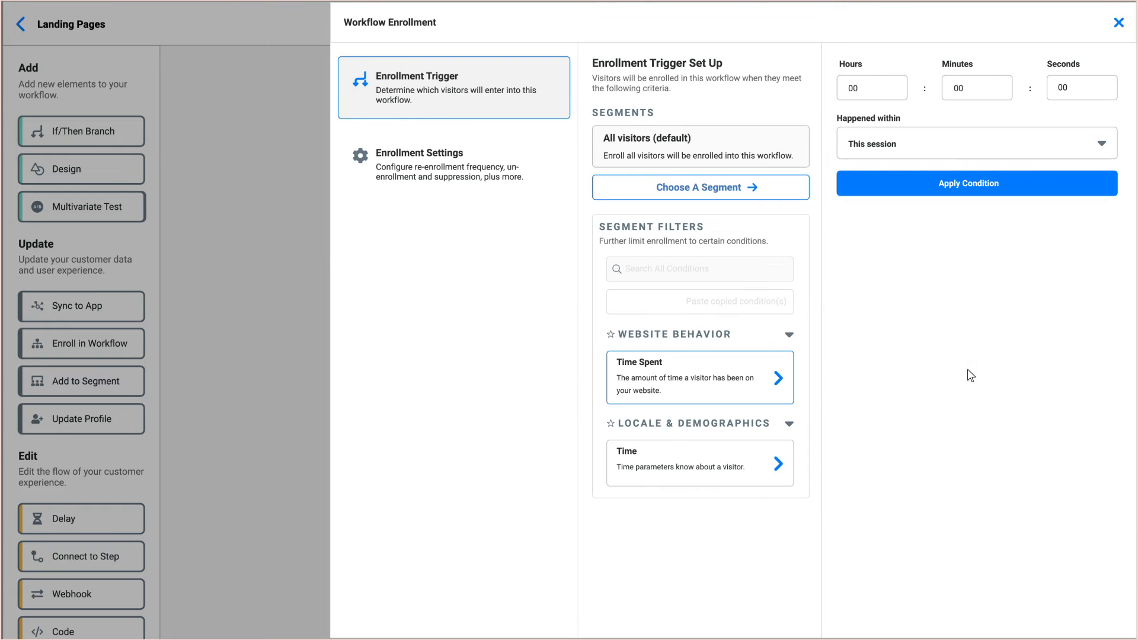
{"action": "type", "text": "10"}
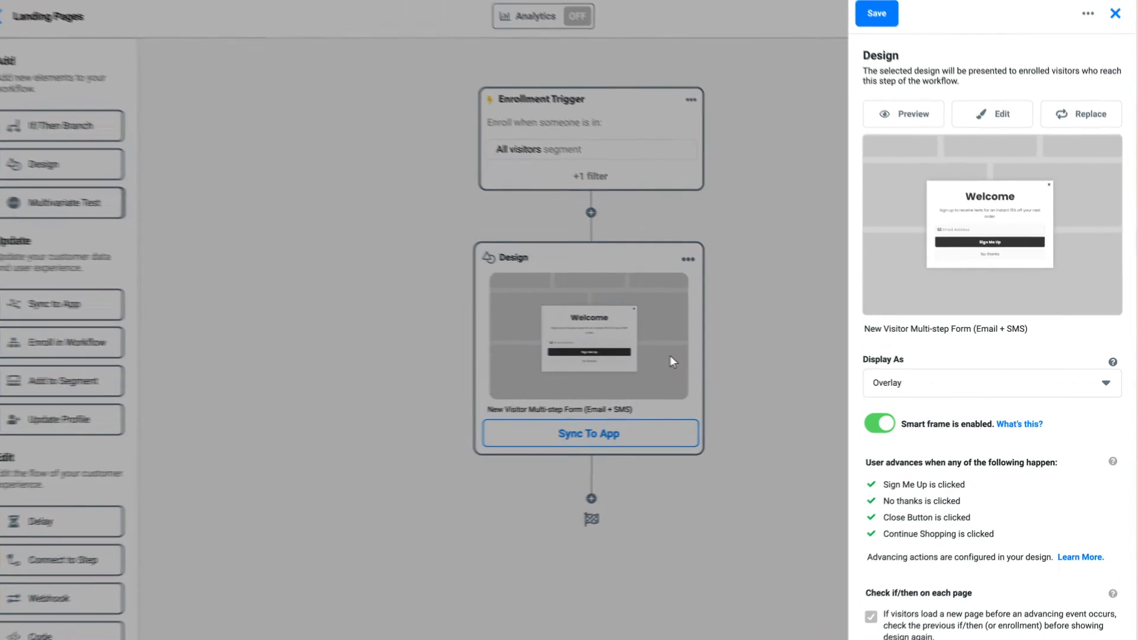
{"action": "left_click", "coordinate": [1020, 424]}
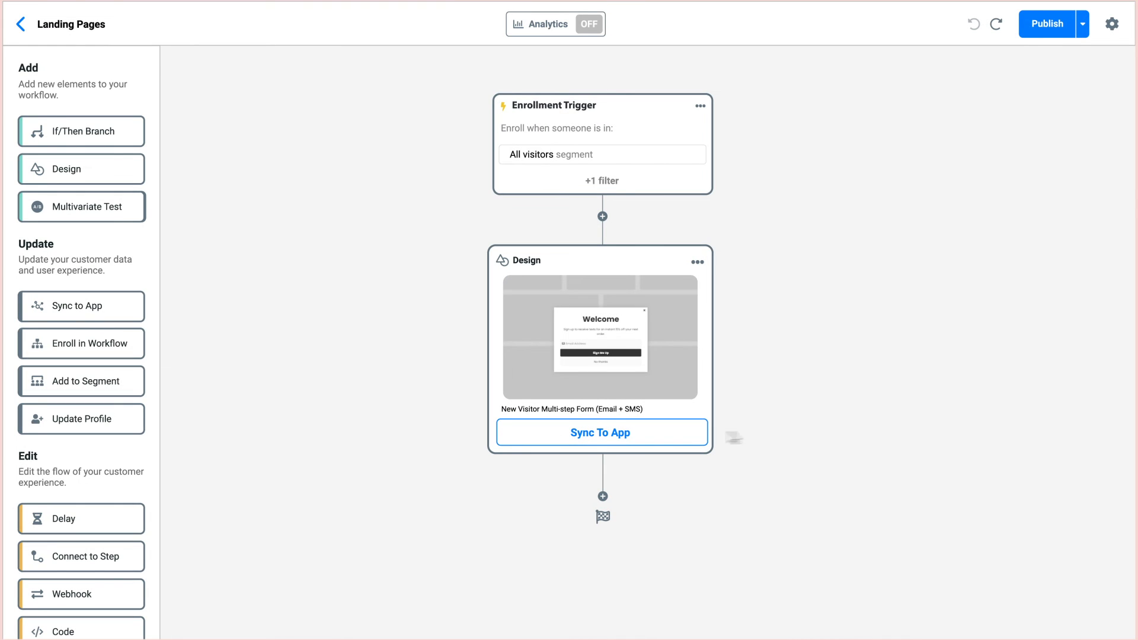
Step: From the workflow's Sync To App step, go to Manage Your Apps to find Klaviyo
{"action": "left_click", "coordinate": [601, 431]}
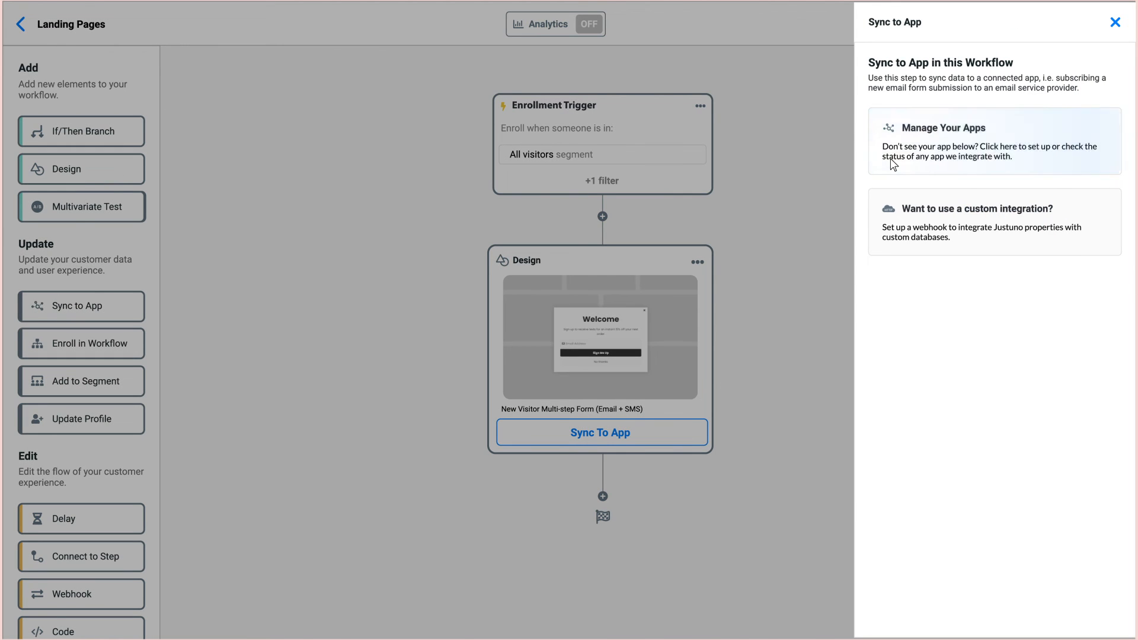
{"action": "left_click", "coordinate": [994, 140]}
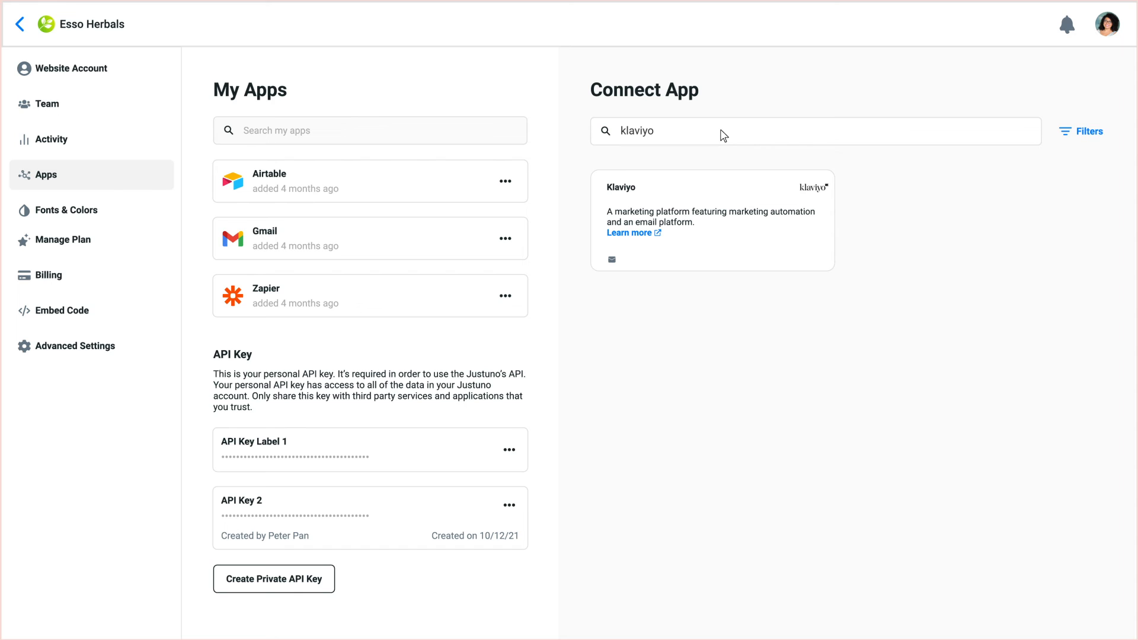